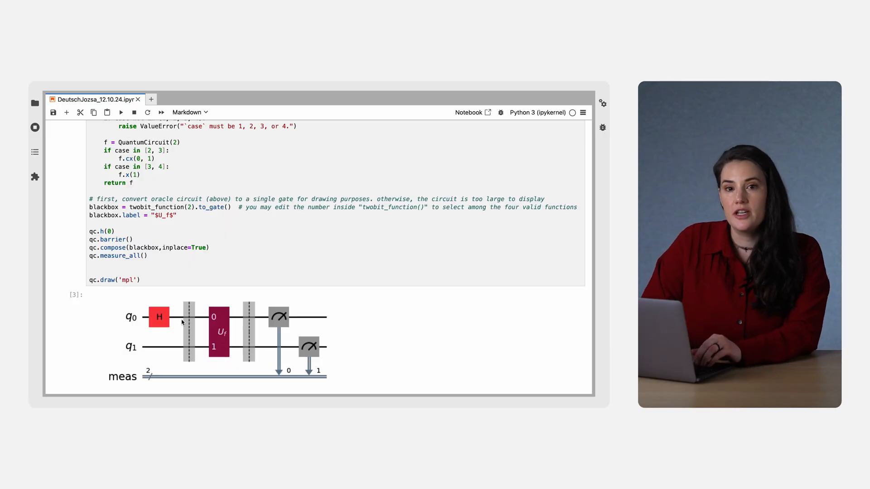
{"action": "mouse_move", "coordinate": [114, 327]}
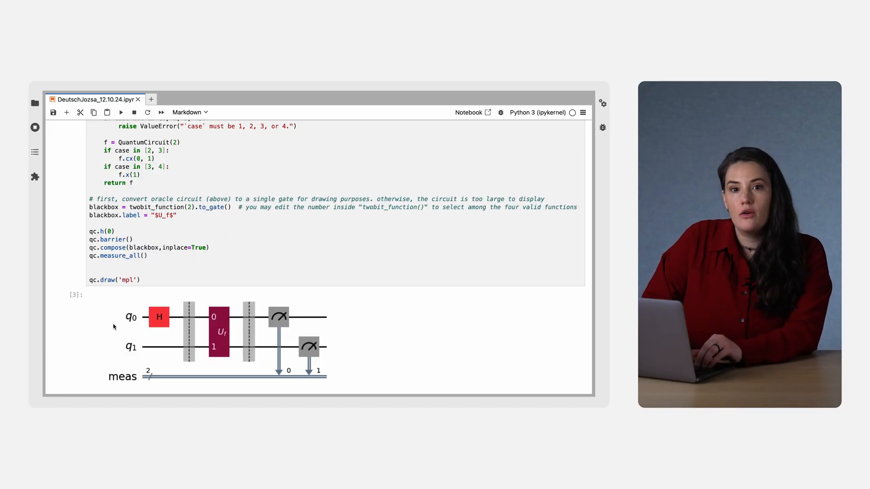
{"action": "mouse_move", "coordinate": [237, 328]}
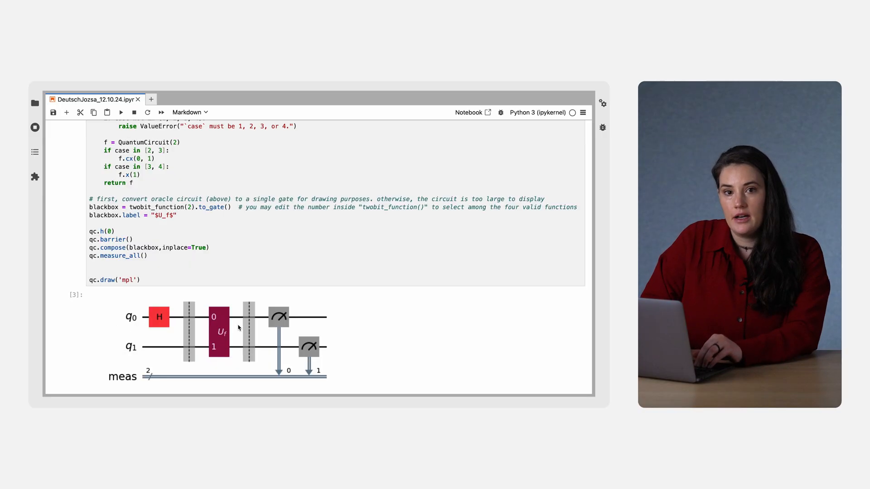
{"action": "mouse_move", "coordinate": [126, 326]}
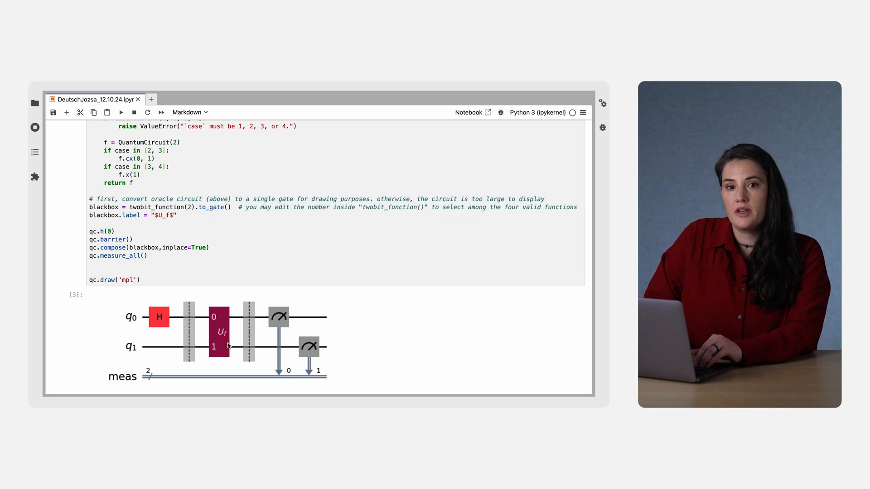
{"action": "mouse_move", "coordinate": [186, 324]}
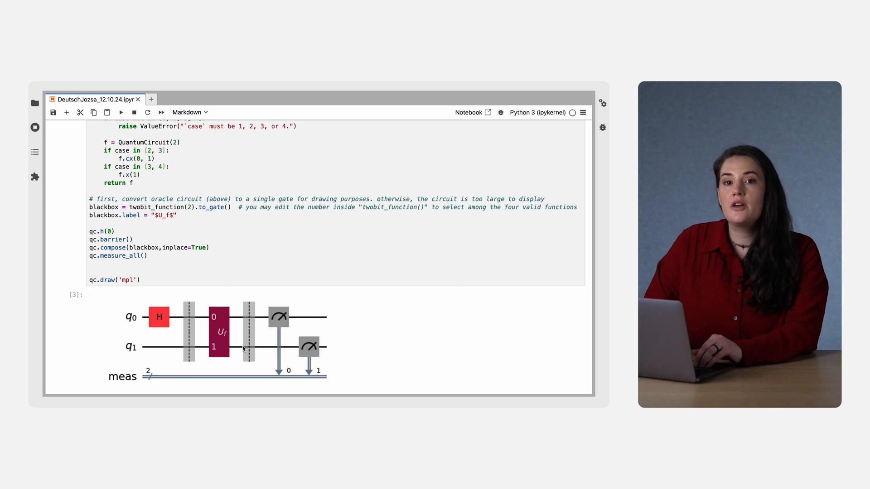
{"action": "mouse_move", "coordinate": [180, 347]}
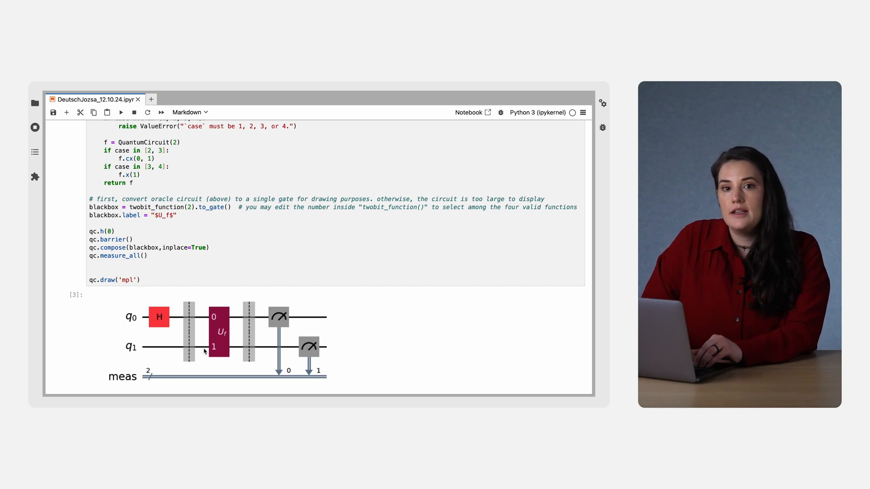
{"action": "mouse_move", "coordinate": [236, 353]}
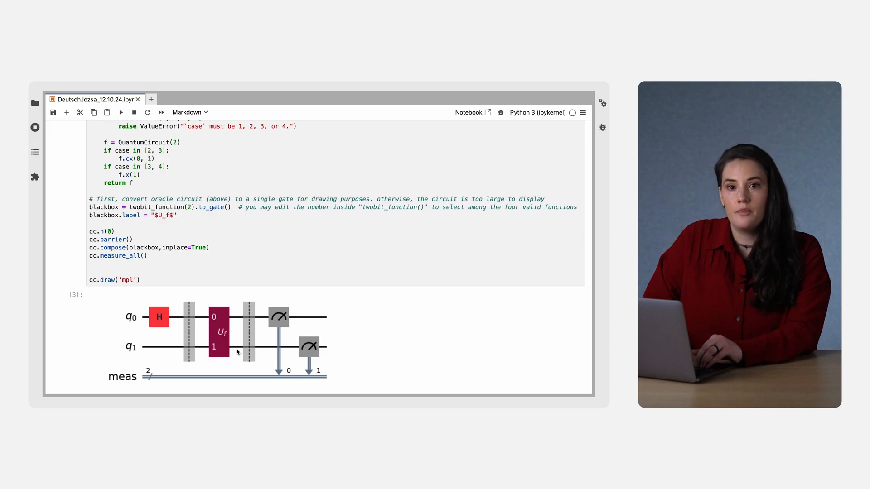
{"action": "mouse_move", "coordinate": [265, 350]}
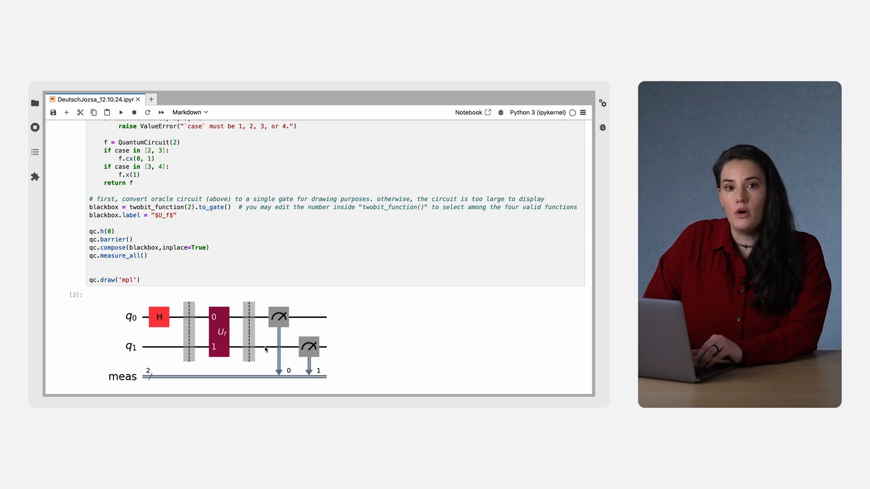
{"action": "mouse_move", "coordinate": [154, 302]}
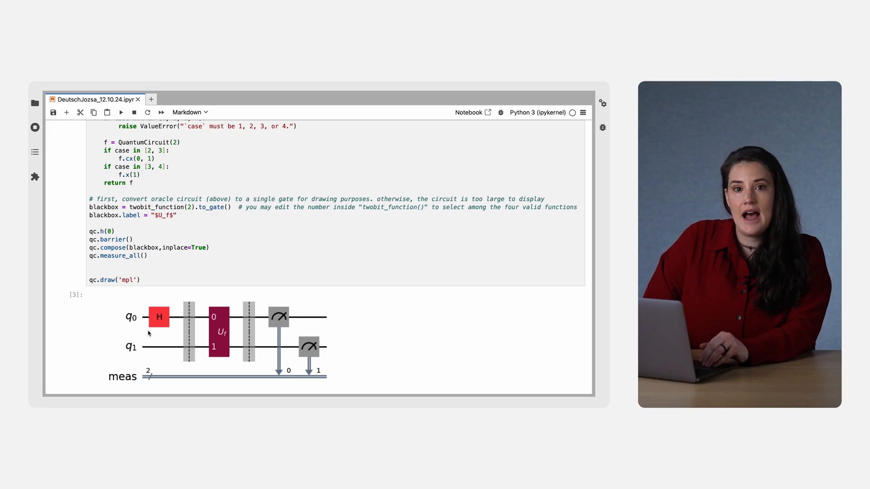
{"action": "mouse_move", "coordinate": [173, 324]}
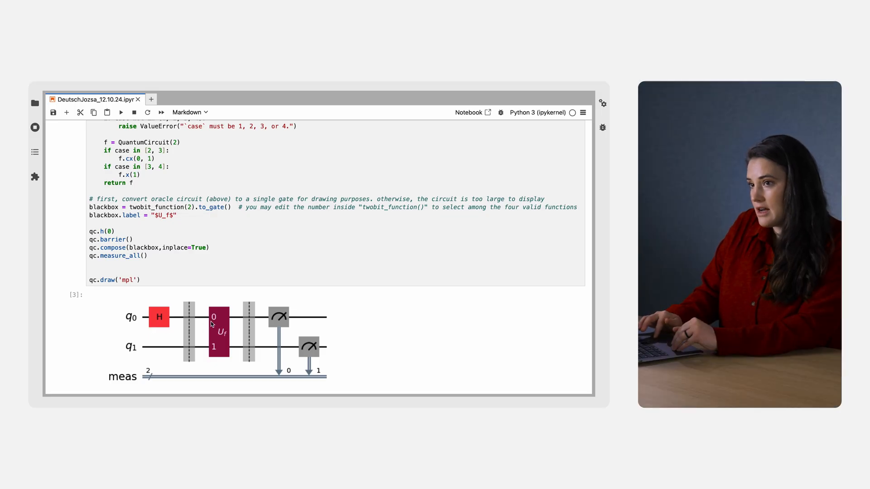
{"action": "mouse_move", "coordinate": [232, 324]}
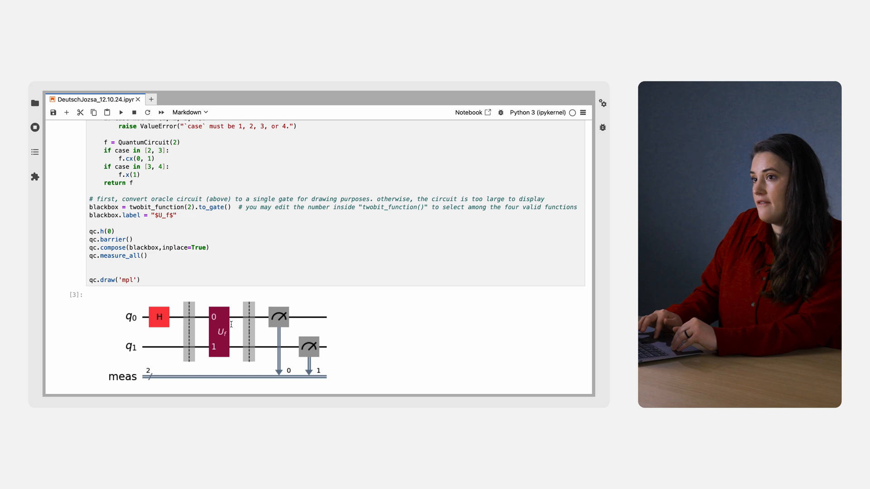
{"action": "mouse_move", "coordinate": [247, 337]}
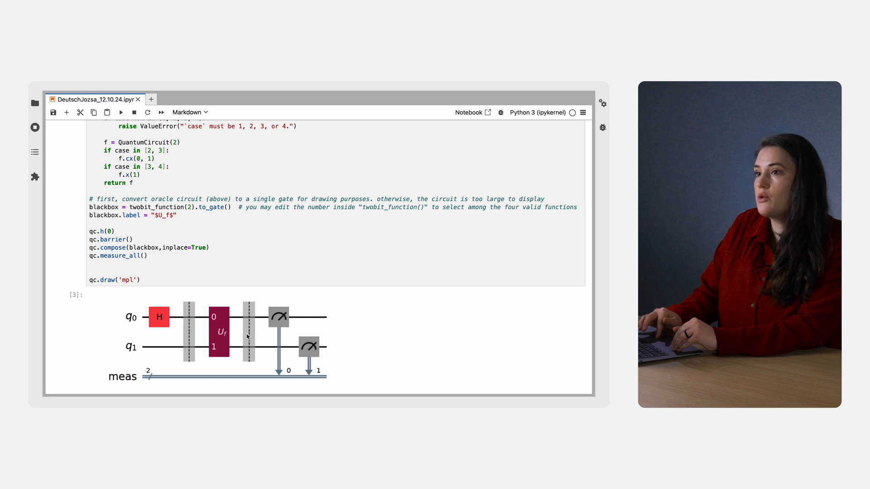
{"action": "mouse_move", "coordinate": [238, 350]}
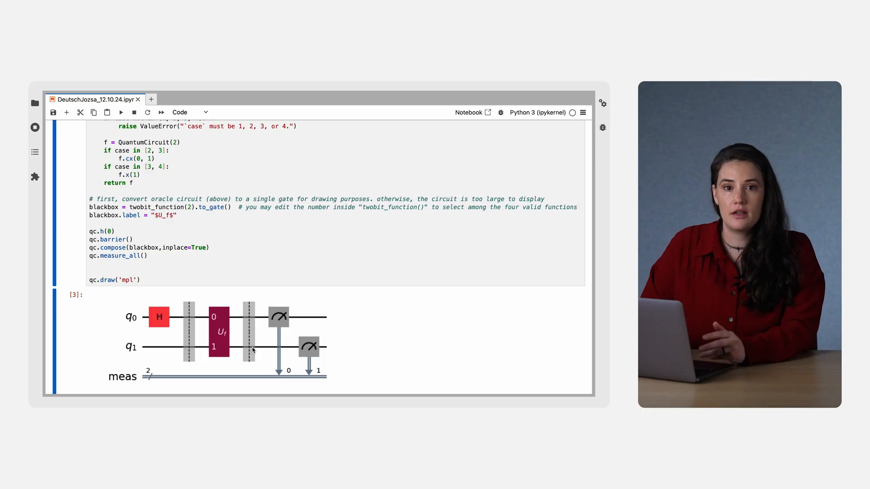
Step: Set shots=1 in the Step 3 sampler.run(pubs, shots=…) call
{"action": "scroll", "scroll_direction": "down", "scroll_amount": 3}
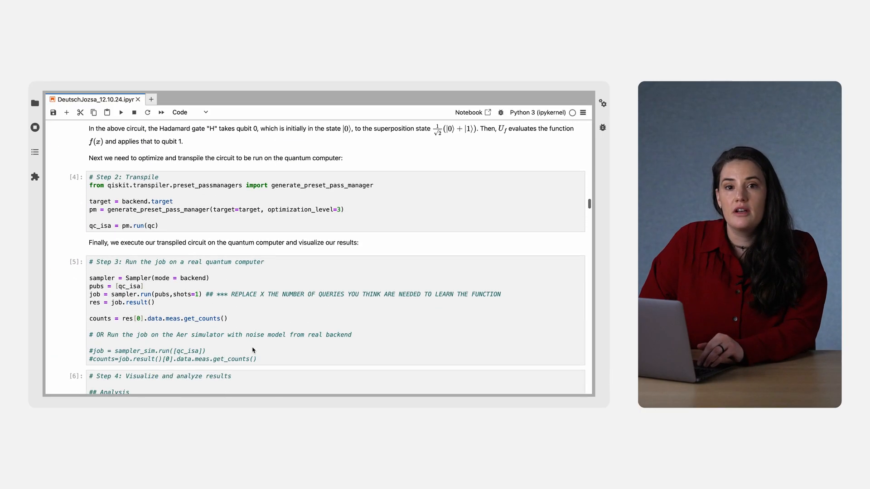
{"action": "scroll", "scroll_direction": "up", "scroll_amount": 3}
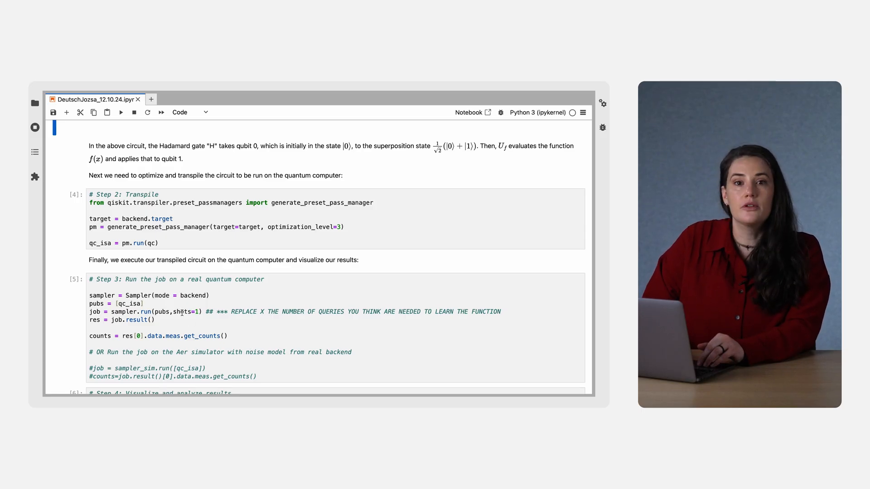
{"action": "left_click", "coordinate": [178, 311]}
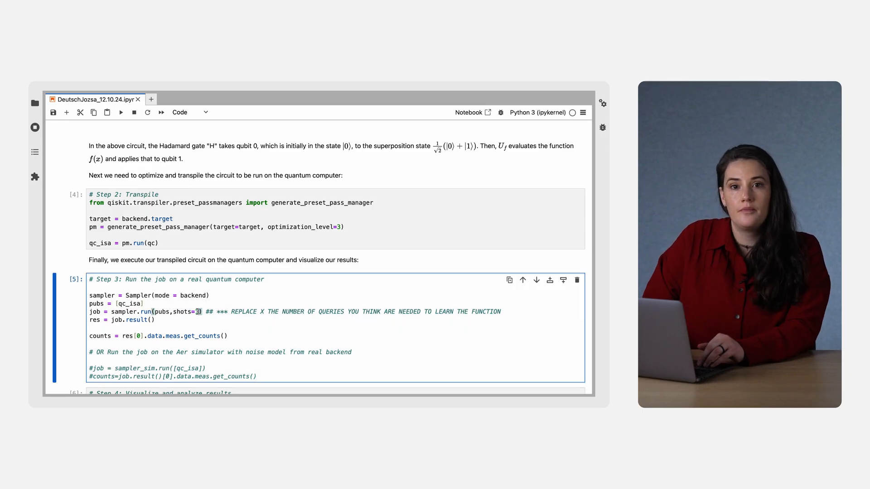
{"action": "type", "text": "1"}
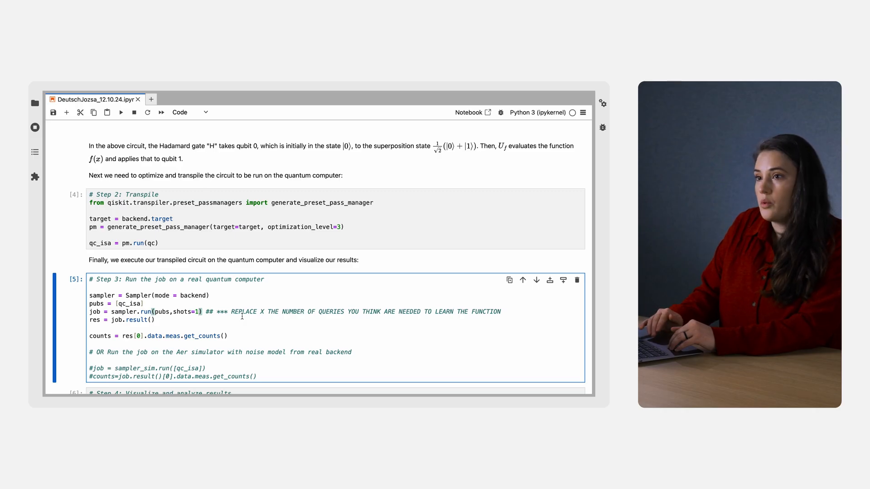
{"action": "scroll", "scroll_direction": "down", "scroll_amount": 3}
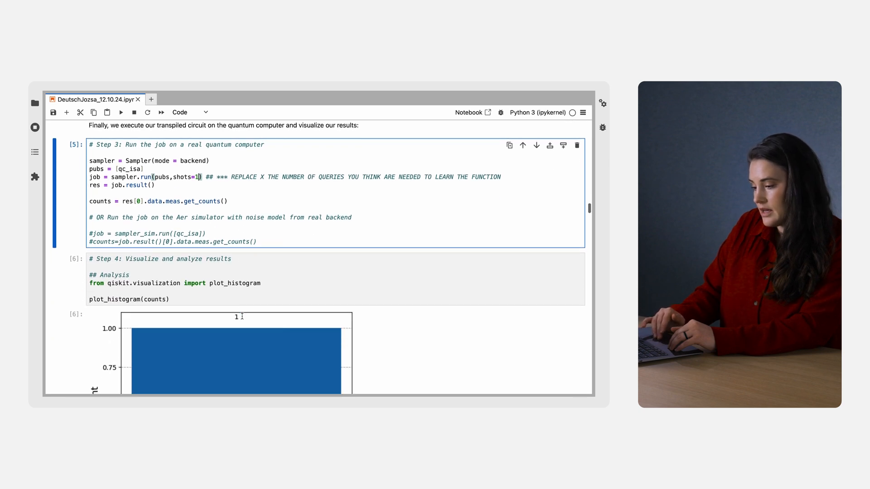
{"action": "scroll", "scroll_direction": "down", "scroll_amount": 3}
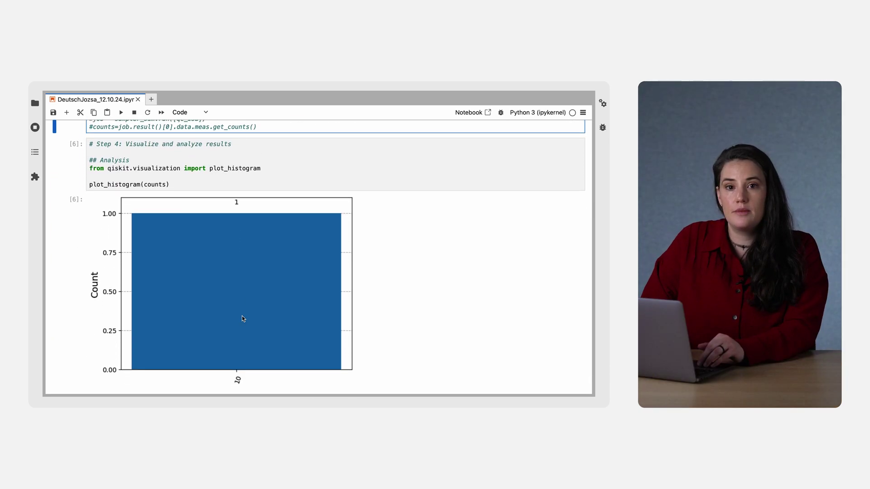
{"action": "mouse_move", "coordinate": [271, 384]}
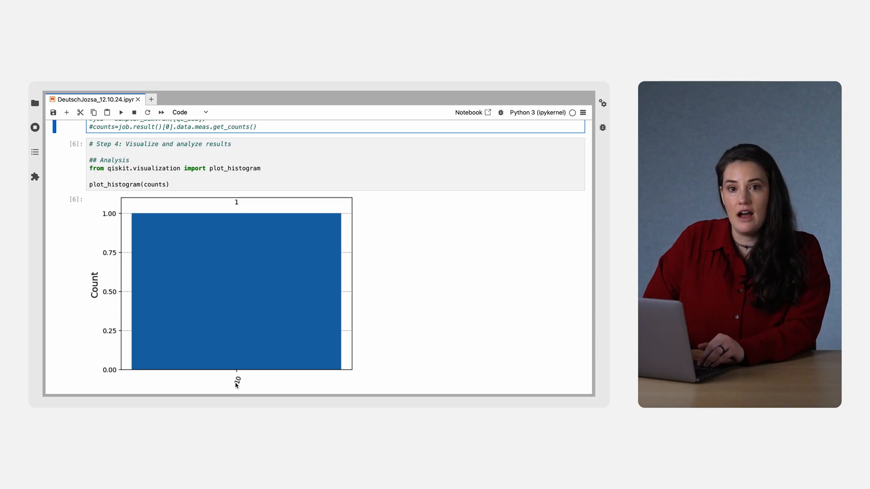
{"action": "mouse_move", "coordinate": [239, 387]}
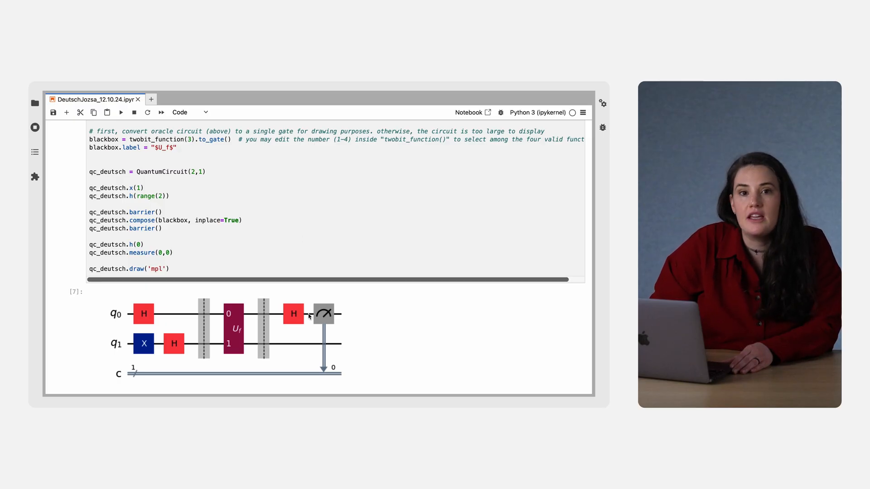
{"action": "mouse_move", "coordinate": [346, 311]}
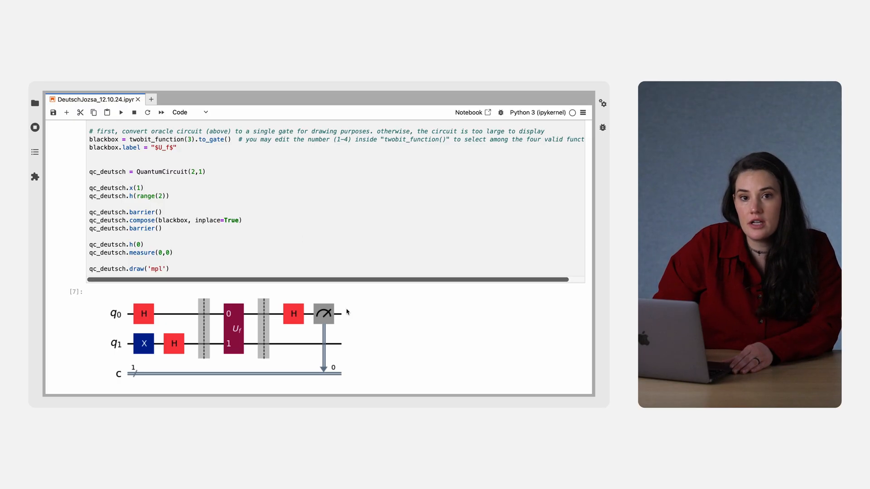
Step: Scroll to the Step 4 output showing counts {'1': 1} and 'balanced'
{"action": "scroll", "scroll_direction": "down", "scroll_amount": 3}
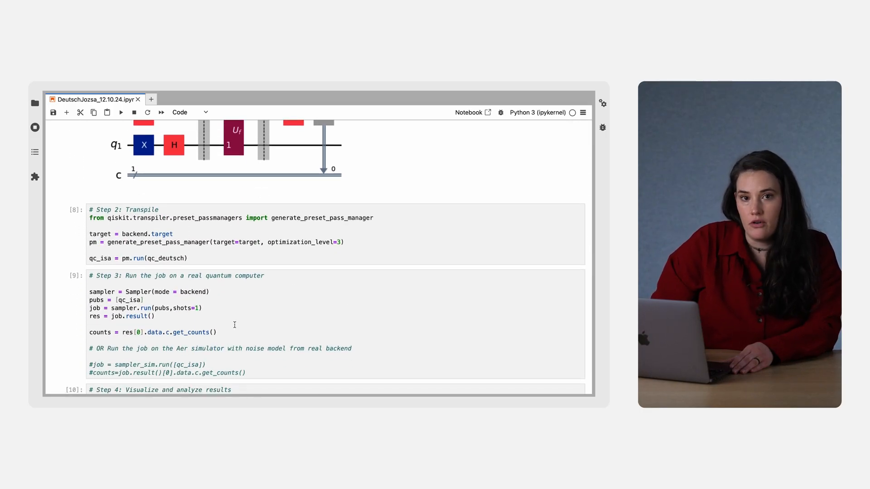
{"action": "scroll", "scroll_direction": "down", "scroll_amount": 3}
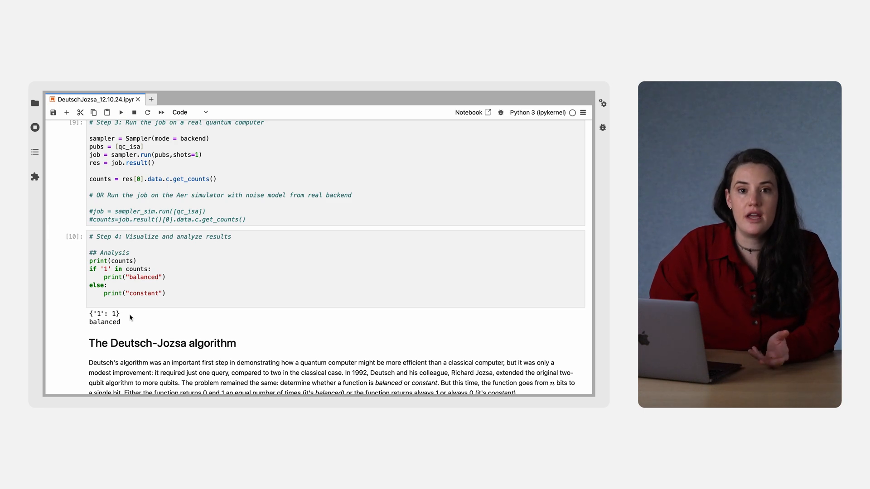
{"action": "scroll", "scroll_direction": "down", "scroll_amount": 3}
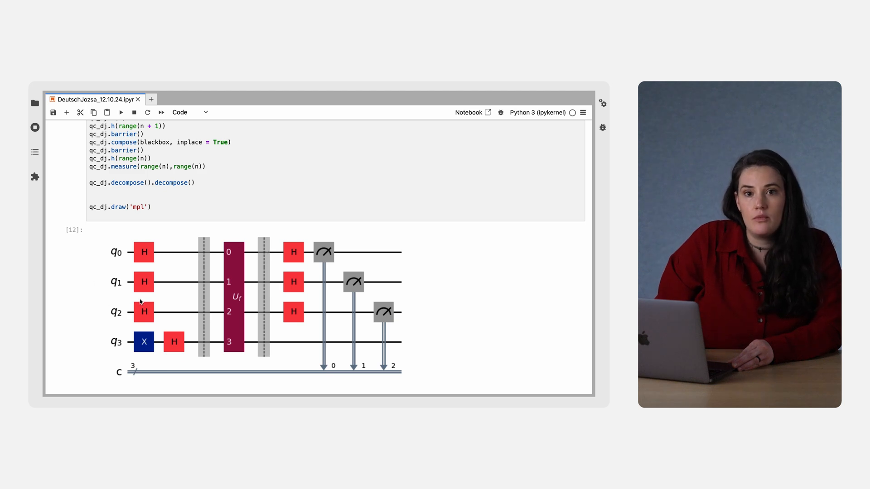
{"action": "mouse_move", "coordinate": [106, 252]}
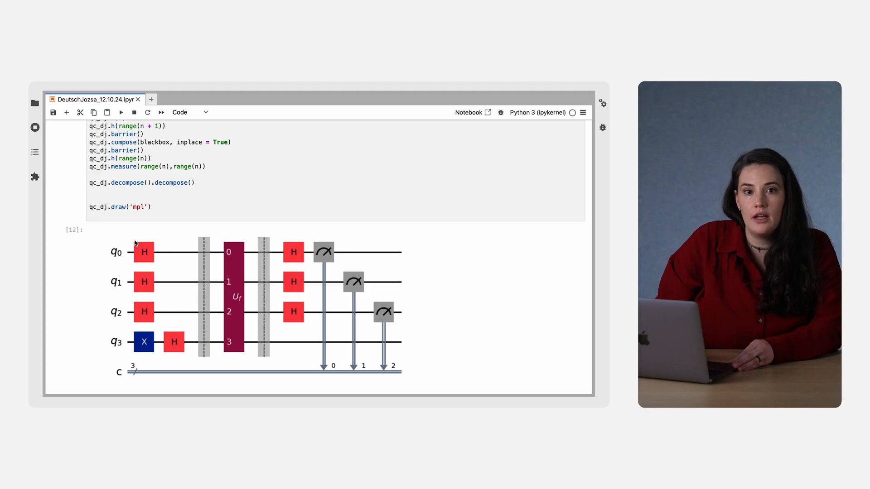
{"action": "mouse_move", "coordinate": [112, 307]}
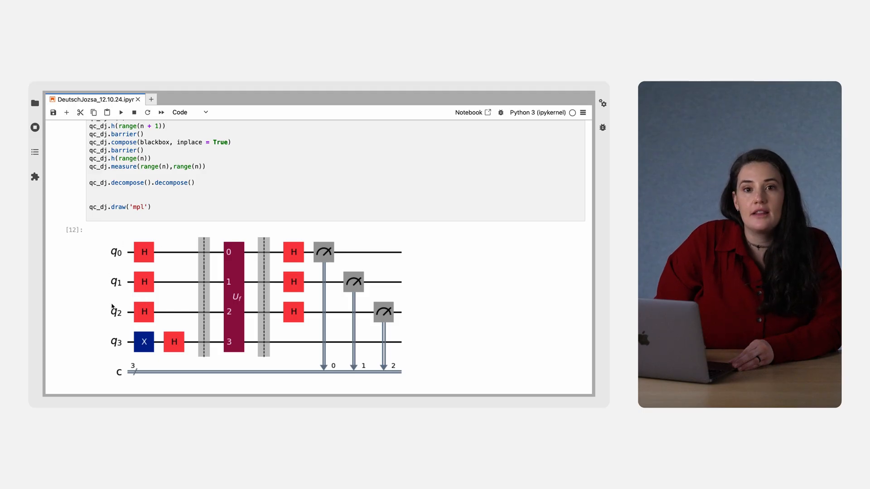
{"action": "mouse_move", "coordinate": [159, 343]}
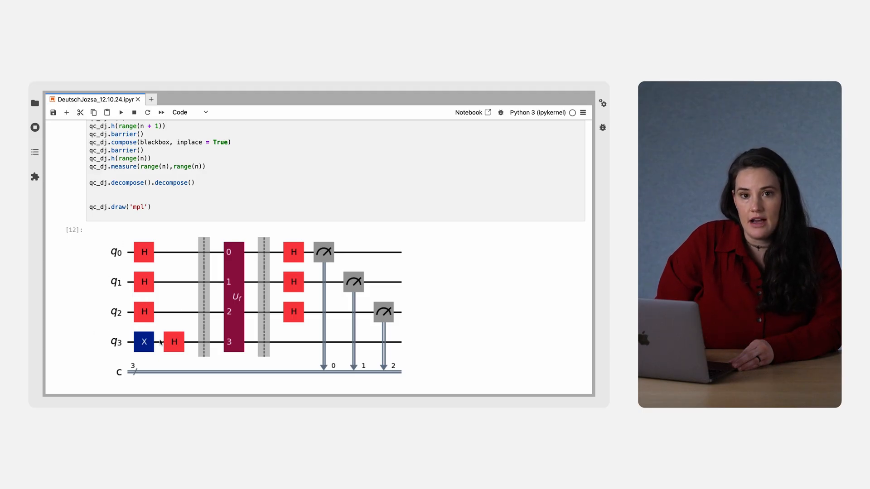
{"action": "mouse_move", "coordinate": [167, 344]}
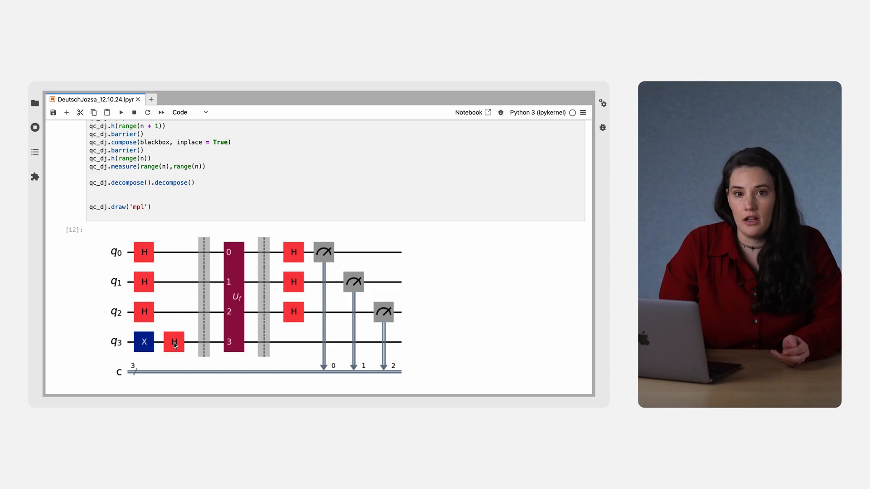
{"action": "mouse_move", "coordinate": [187, 335]}
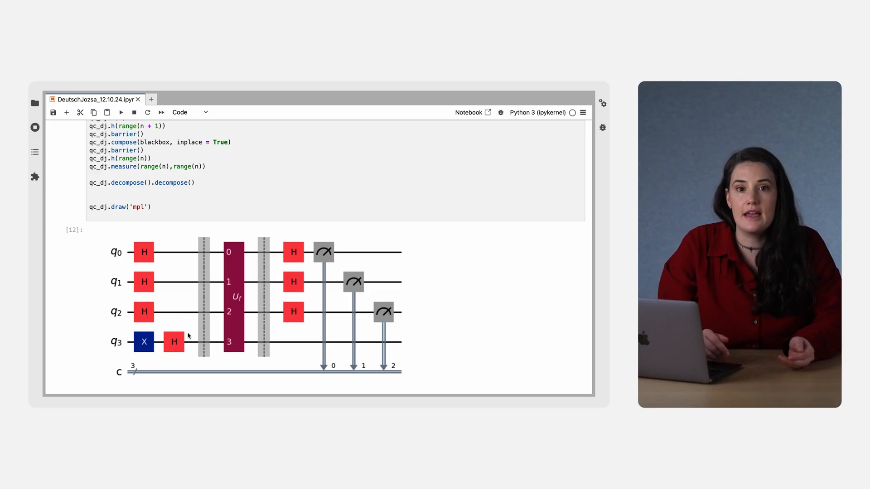
{"action": "mouse_move", "coordinate": [310, 328]}
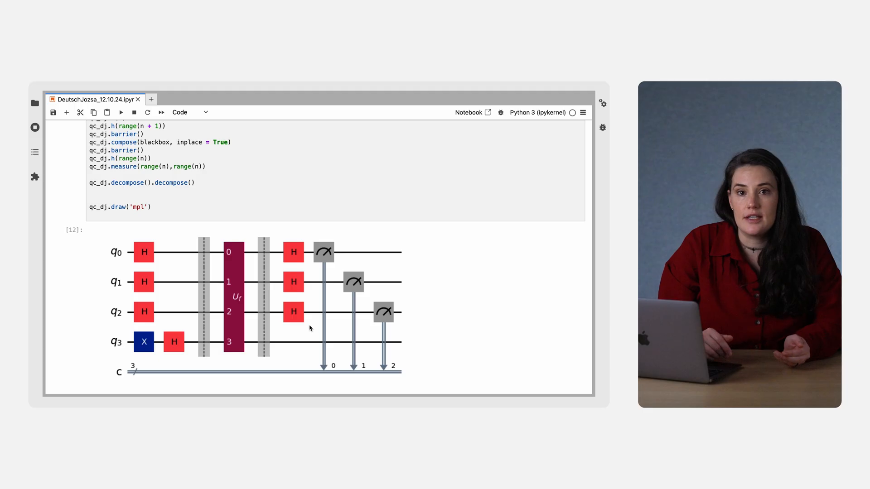
{"action": "mouse_move", "coordinate": [304, 273]}
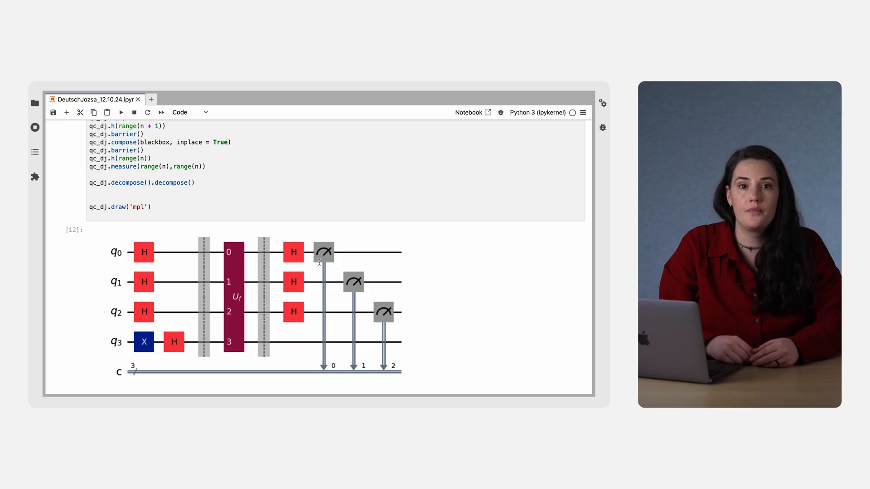
Step: Scroll past the oracle code to cell [16] output: counts {'111': 1}, balanced
{"action": "scroll", "scroll_direction": "up", "scroll_amount": 3}
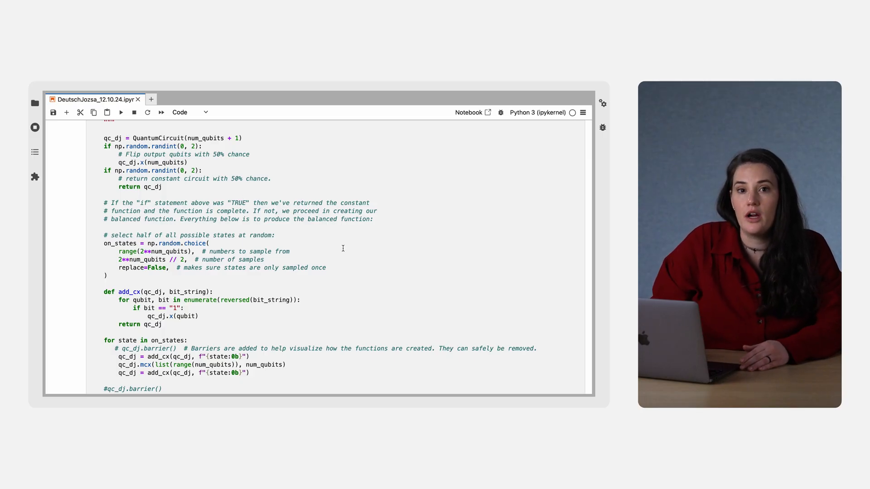
{"action": "scroll", "scroll_direction": "down", "scroll_amount": 3}
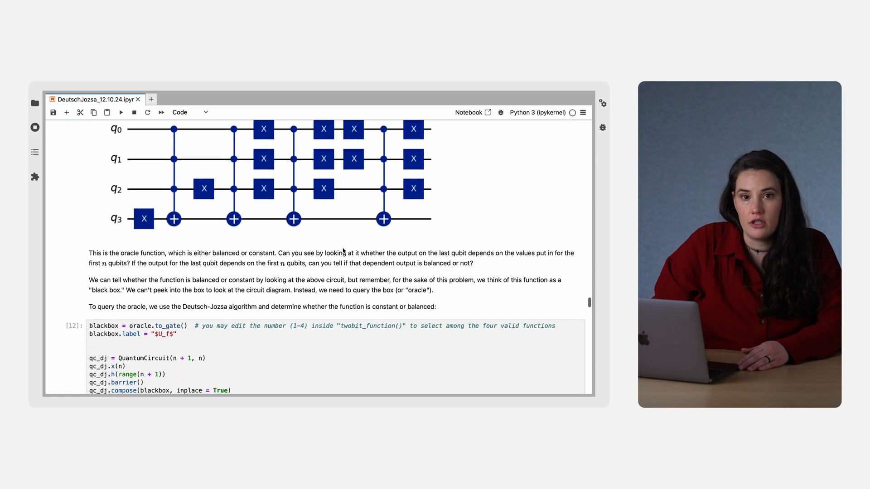
{"action": "scroll", "scroll_direction": "down", "scroll_amount": 3}
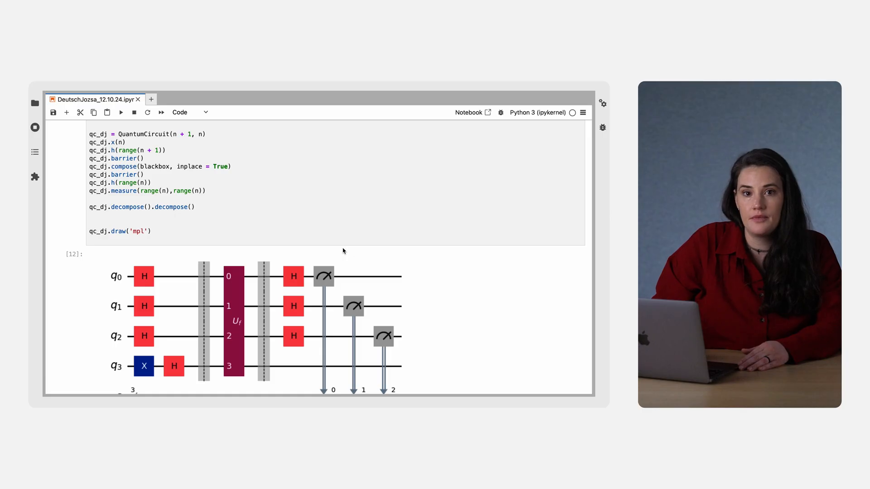
{"action": "mouse_move", "coordinate": [231, 324]}
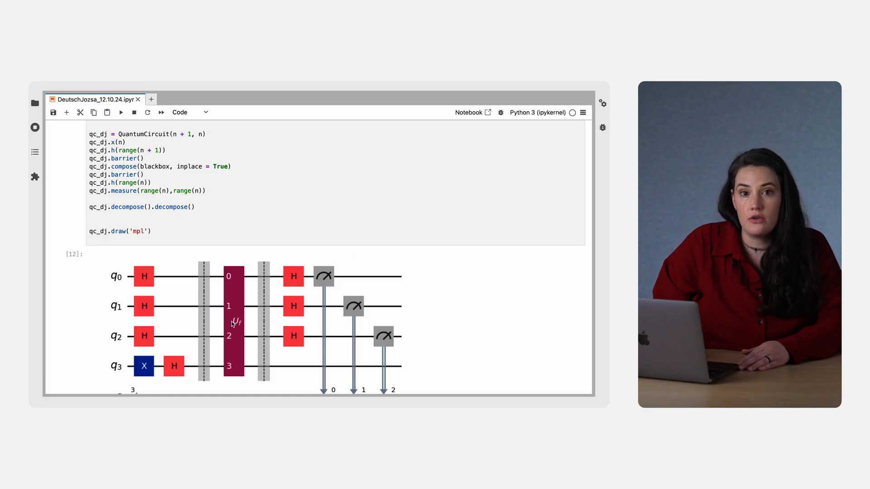
{"action": "scroll", "scroll_direction": "down", "scroll_amount": 3}
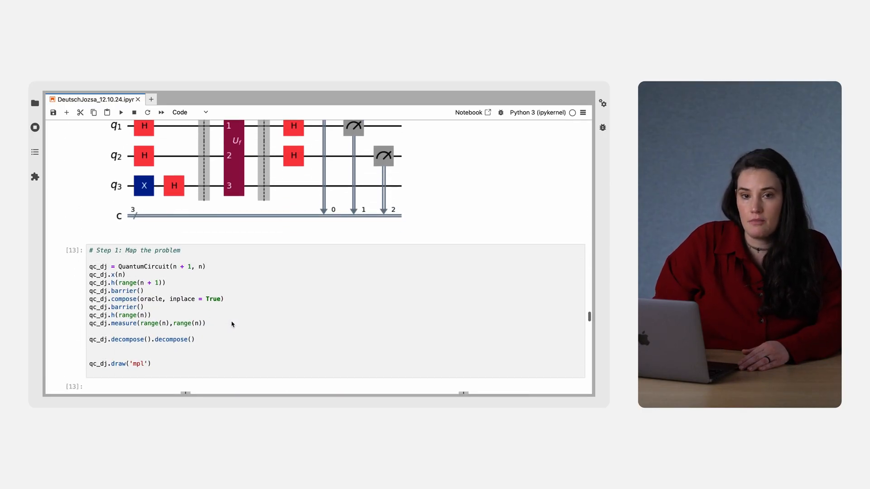
{"action": "scroll", "scroll_direction": "down", "scroll_amount": 3}
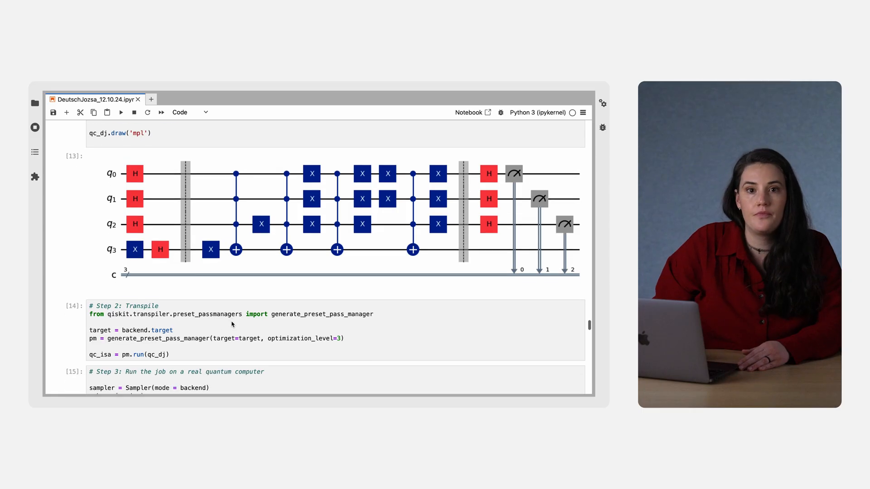
{"action": "scroll", "scroll_direction": "down", "scroll_amount": 3}
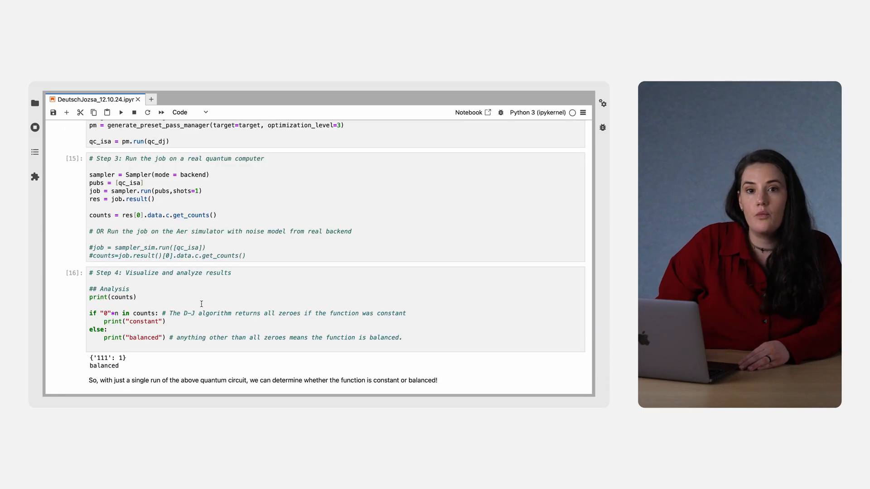